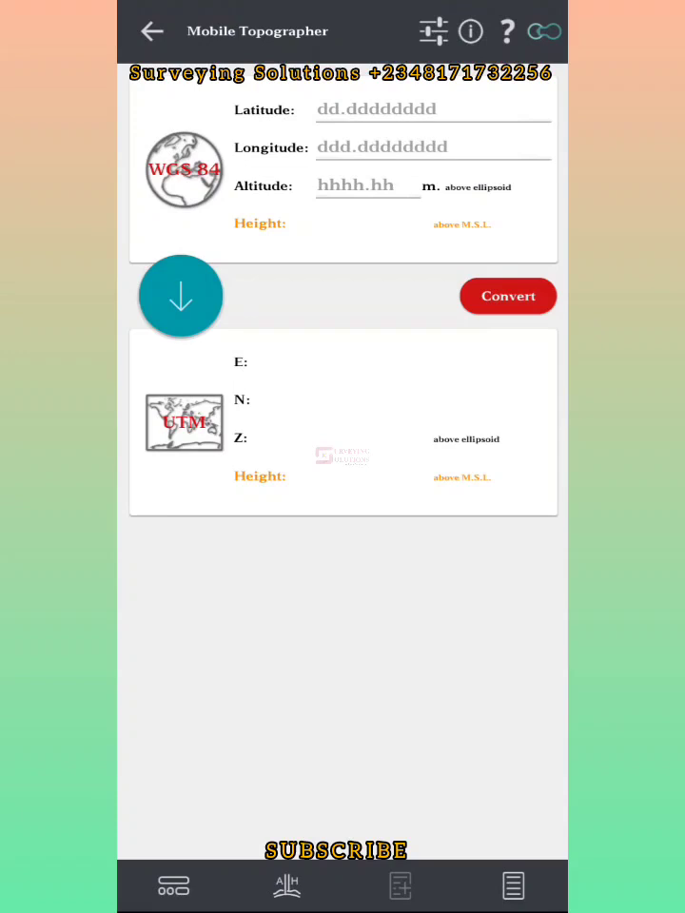
Select the WGS84 Latitude field and enter 4.8658967.
left_click(432, 109)
type("4.8658967")
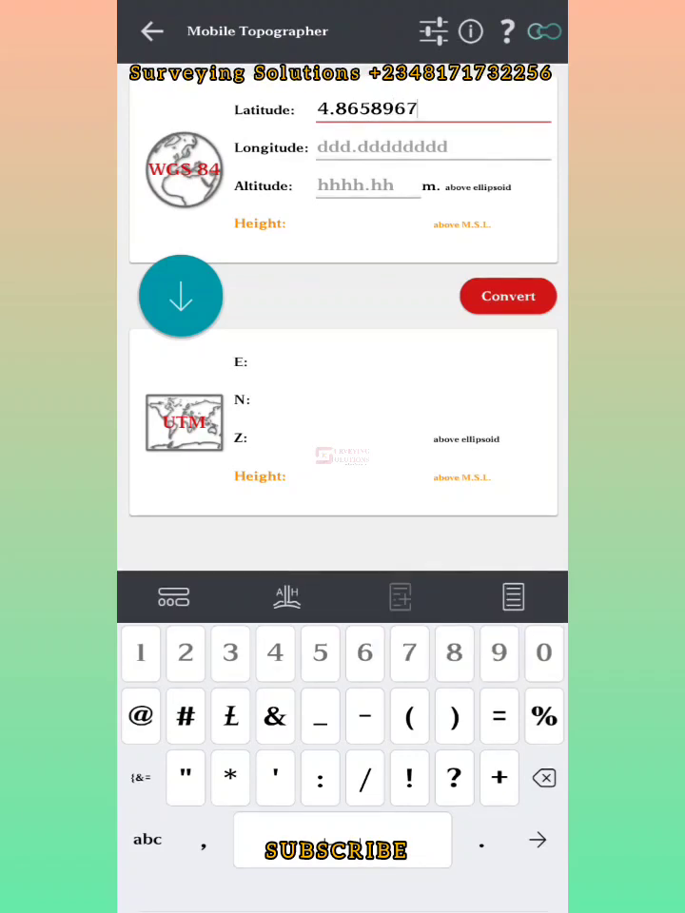
Make the latitude 4.86589671, enter longitude 6.95240215, and run the conversion.
type("1")
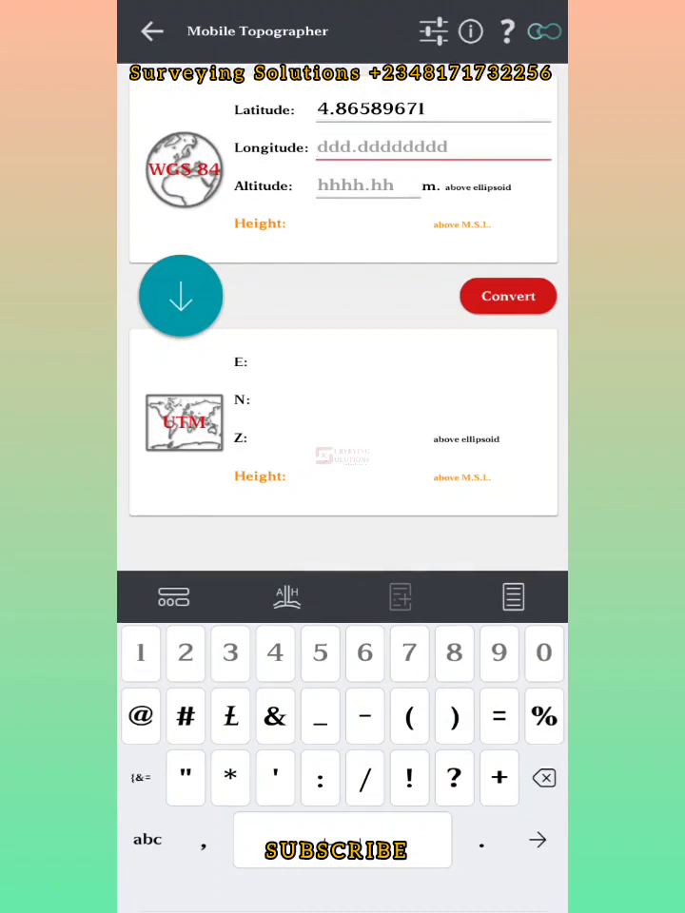
left_click(364, 654)
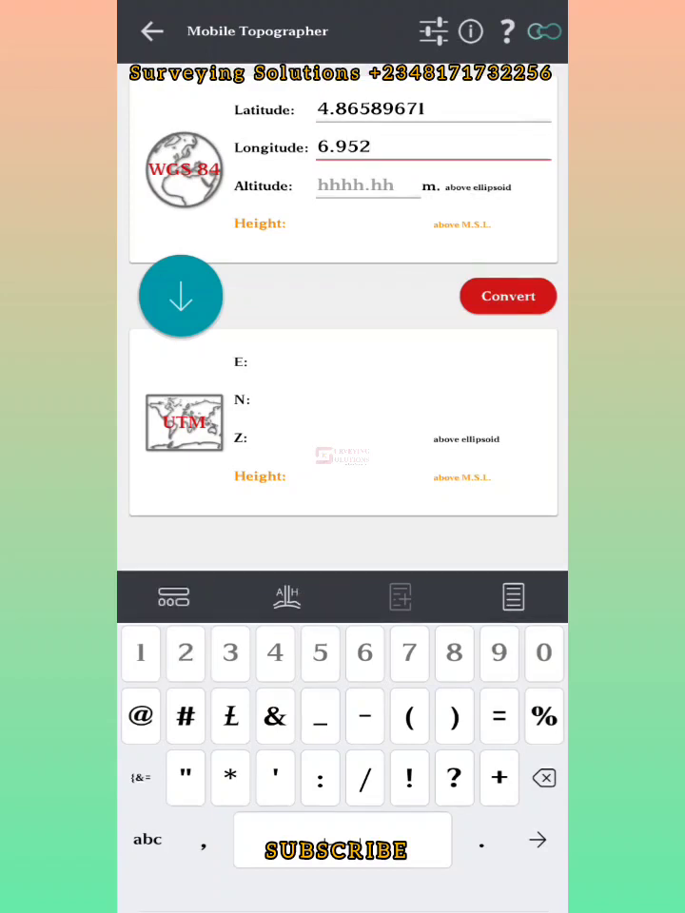
type("402")
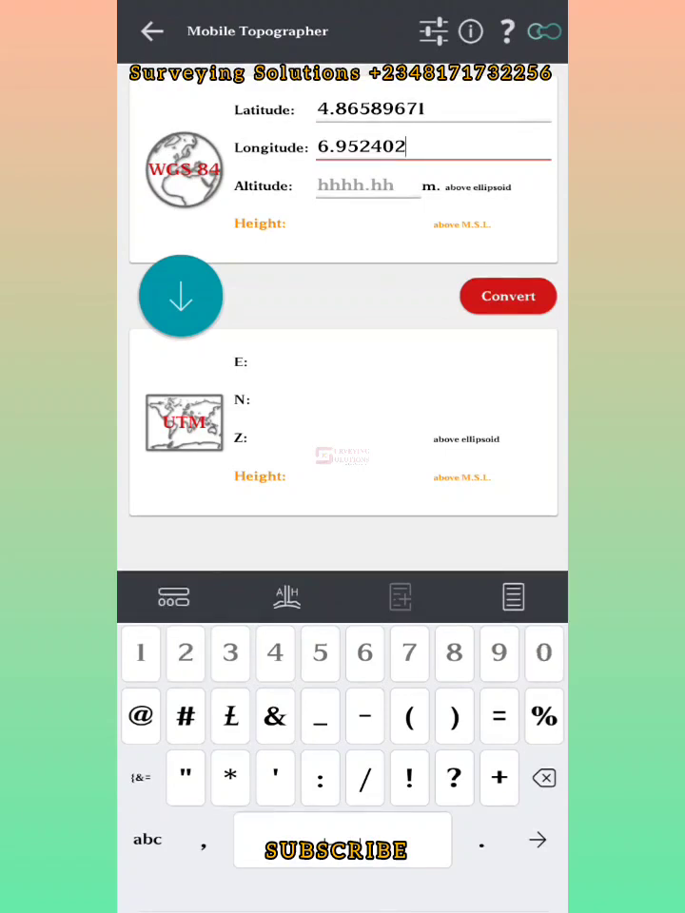
type("15")
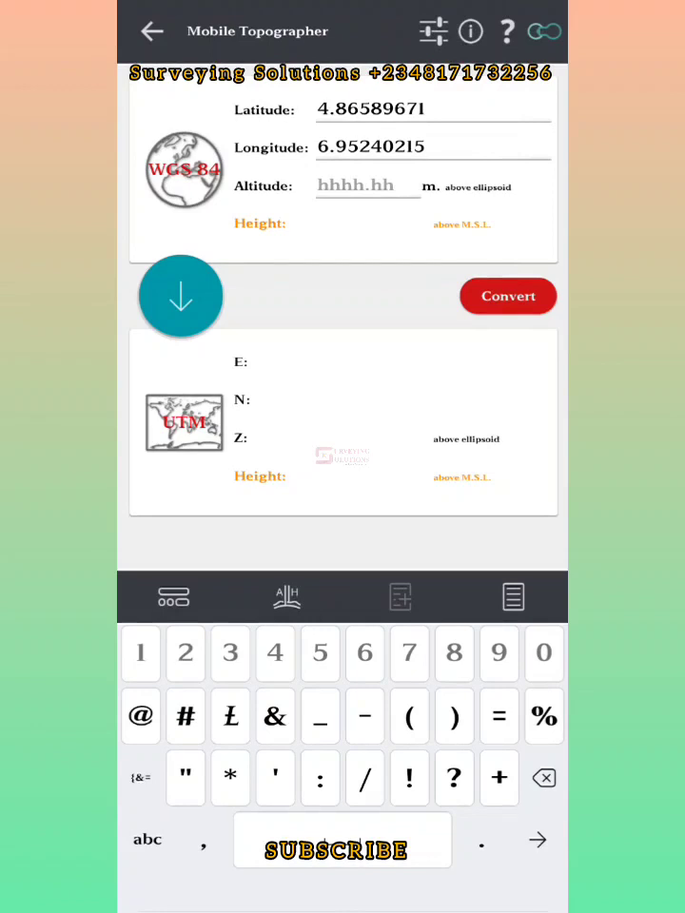
left_click(507, 296)
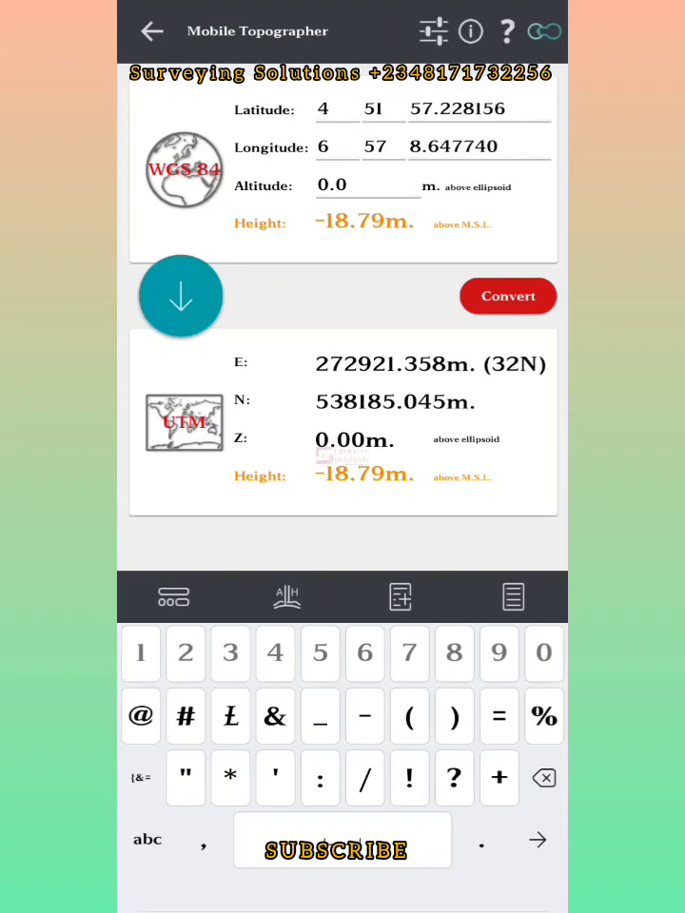
Review the UTM 32N result (E 272921.358, N 538185.045) and tap the reverse-direction button.
left_click(180, 296)
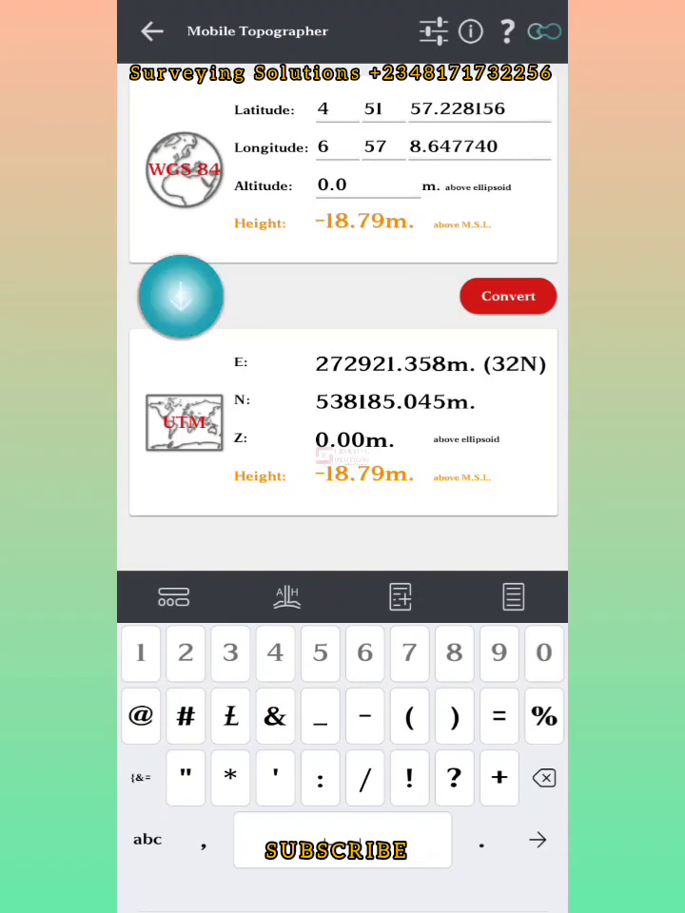
Switch to UTM→WGS84, enter easting 272921.359, and start northing 538185.
left_click(181, 297)
type("2")
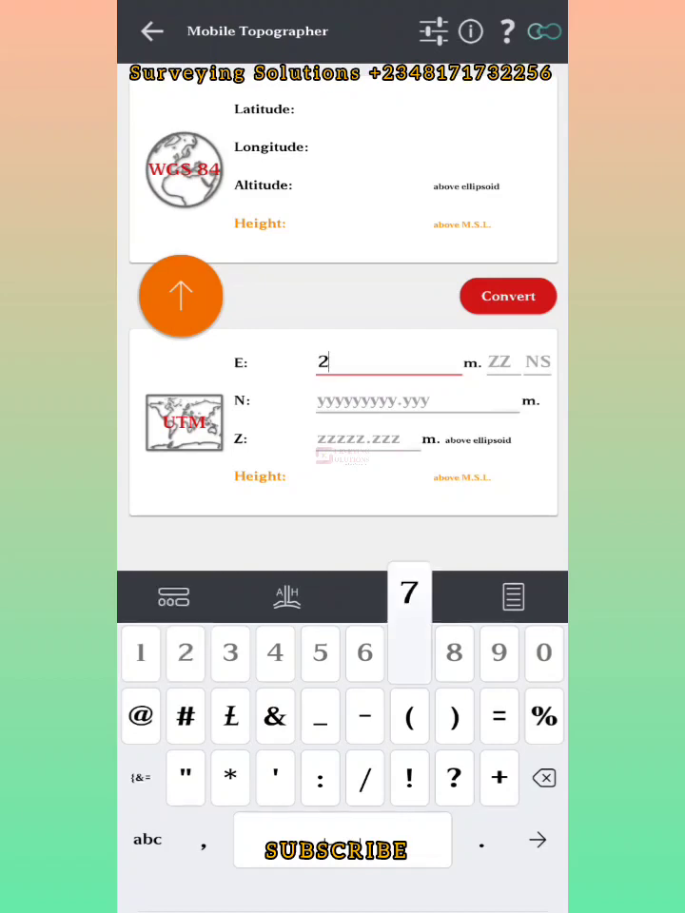
left_click(409, 653)
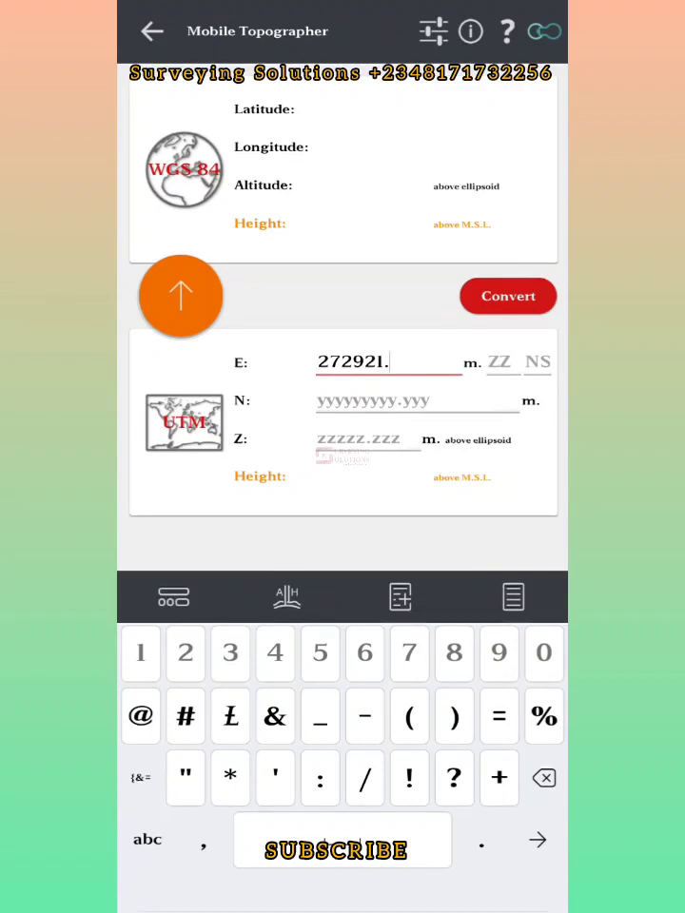
type("3")
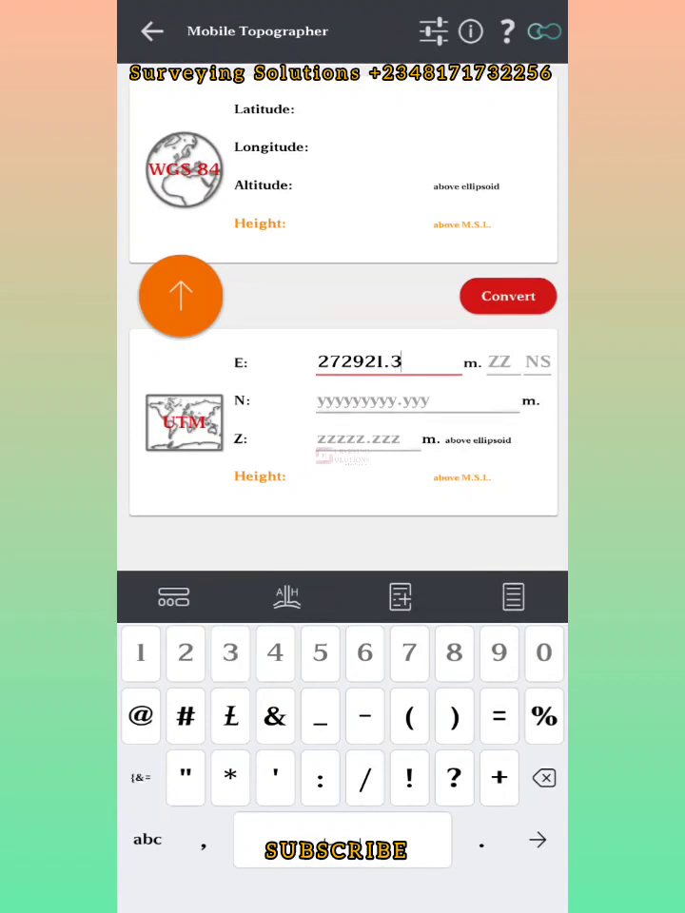
type("59")
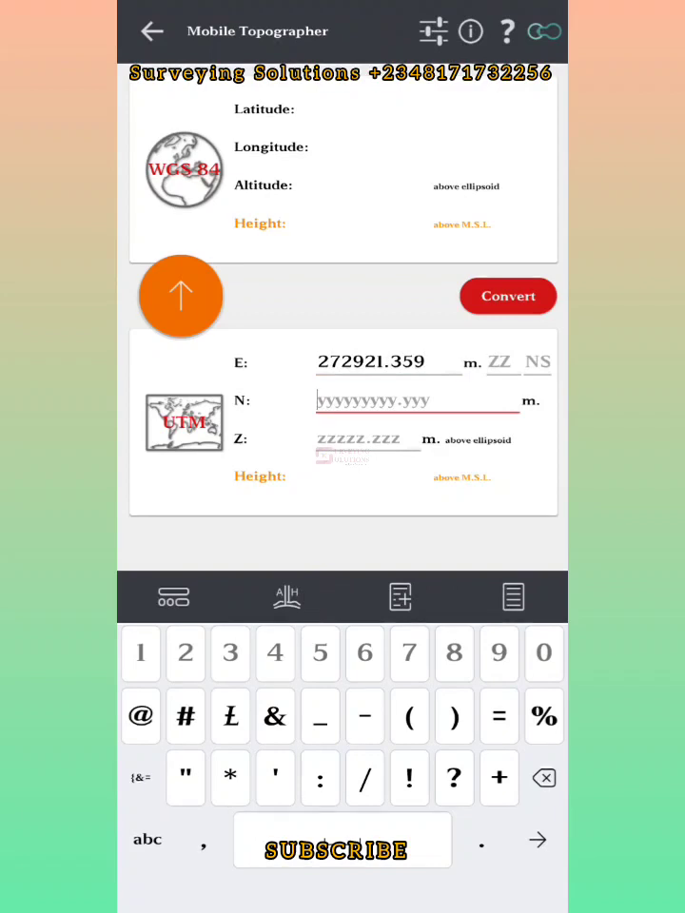
type("538185.")
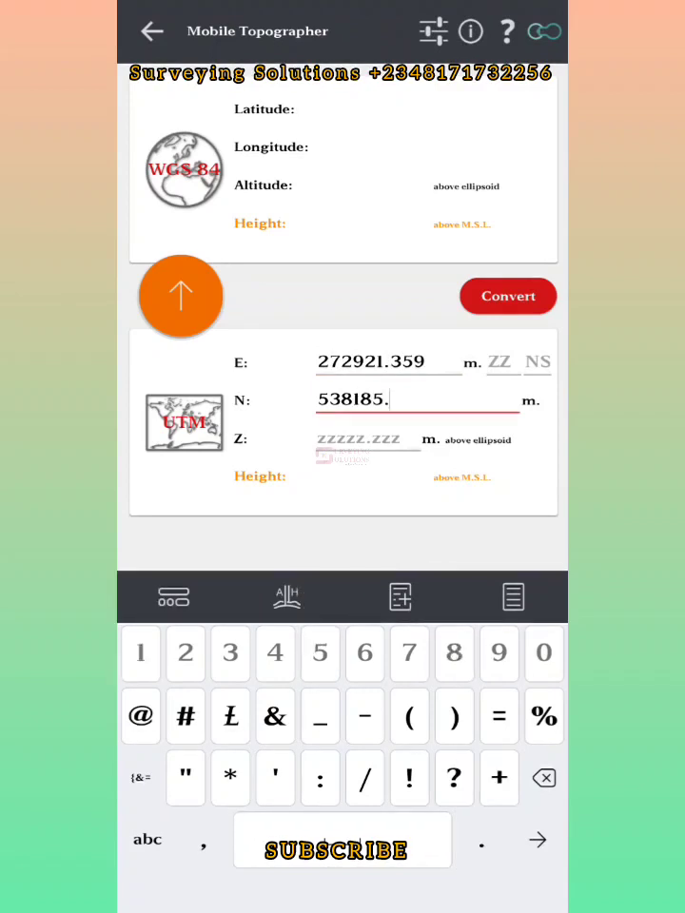
Finish northing 538185.045 in zone 32N and convert back to 4°51'57.228" N, 6°57'8.648" E.
left_click(320, 654)
type("N")
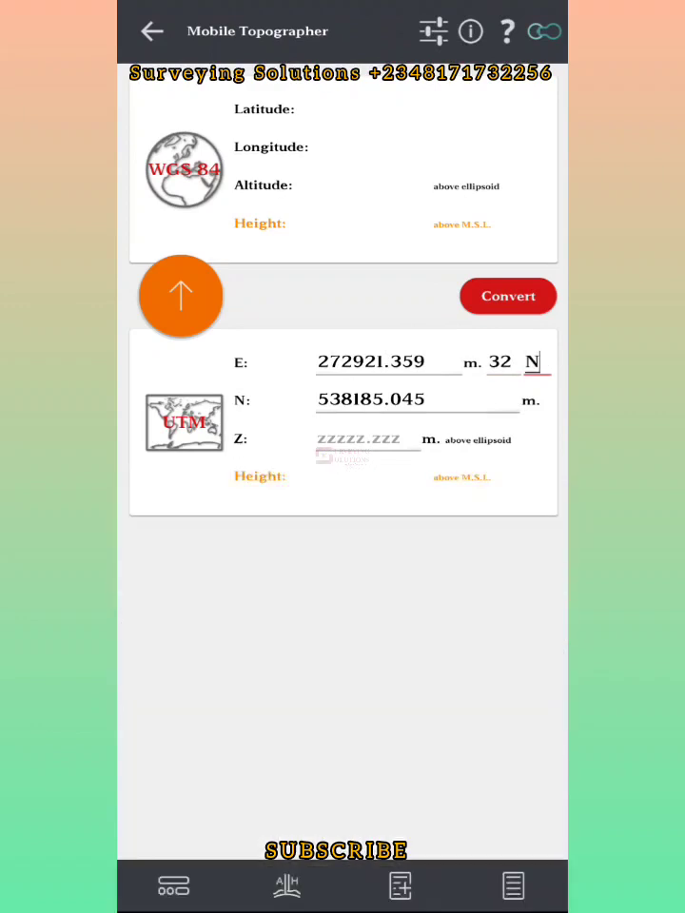
left_click(508, 296)
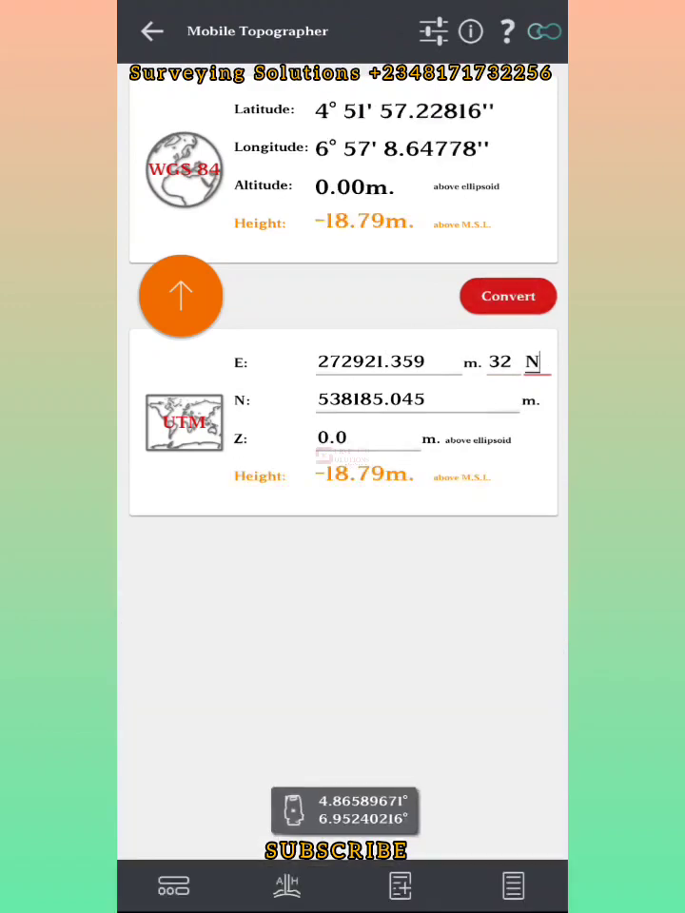